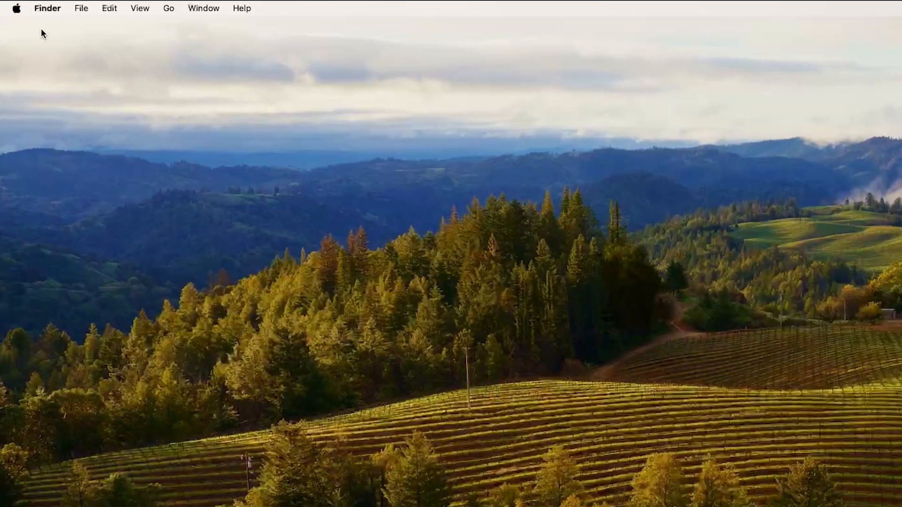
- Reach the Software Update page under General in System Settings
click(16, 8)
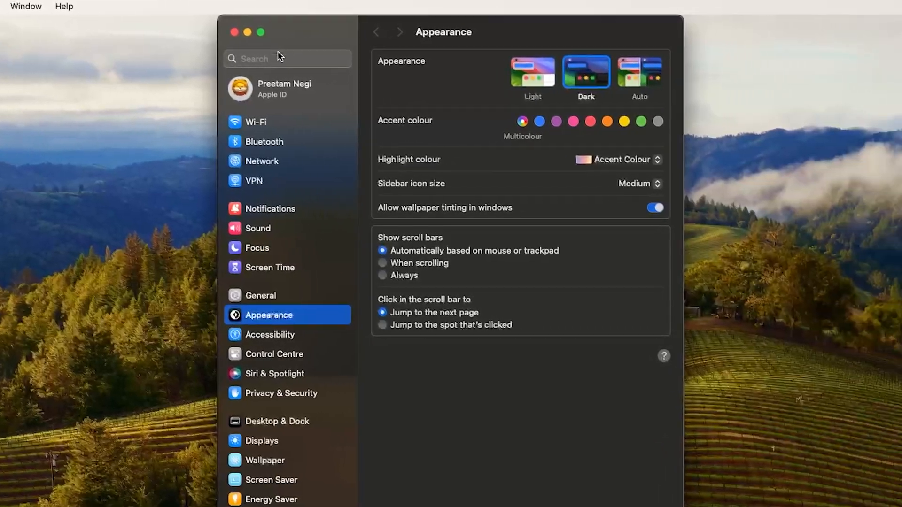
click(260, 295)
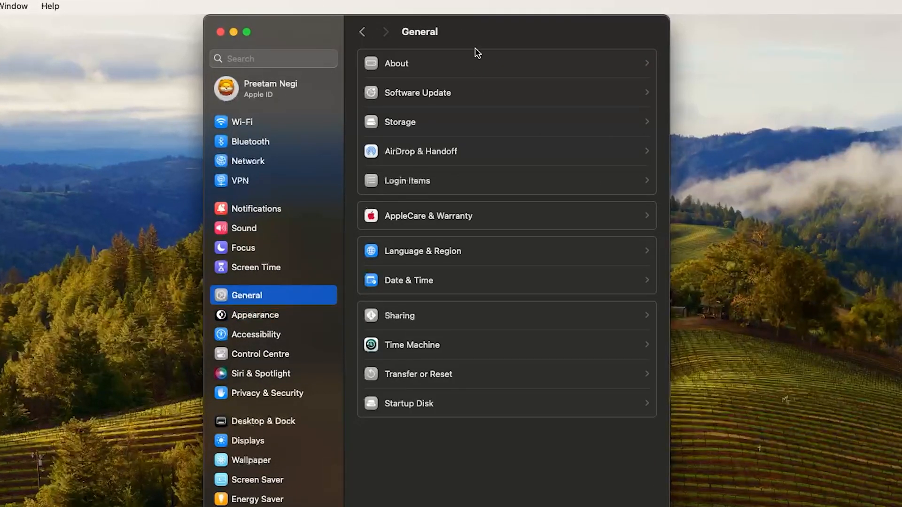
click(417, 93)
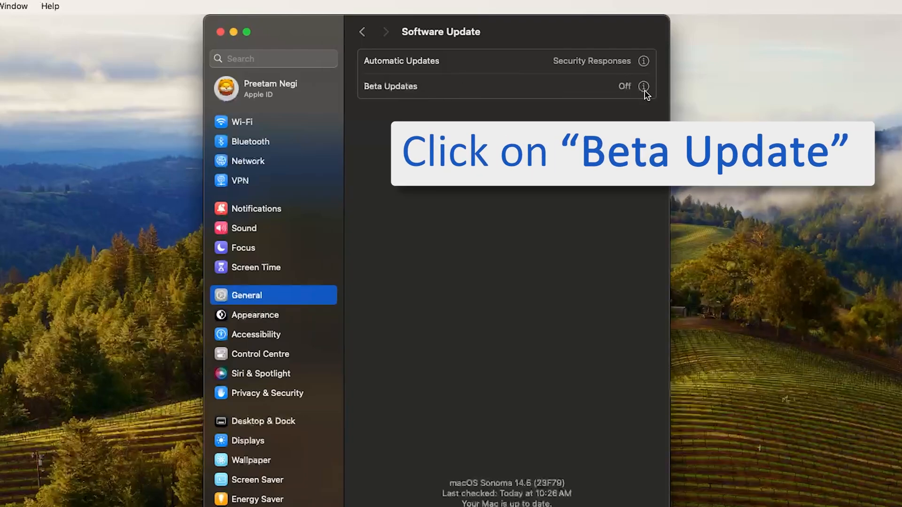
- Choose macOS Sequoia Developer Beta from the Beta Updates program list
click(642, 87)
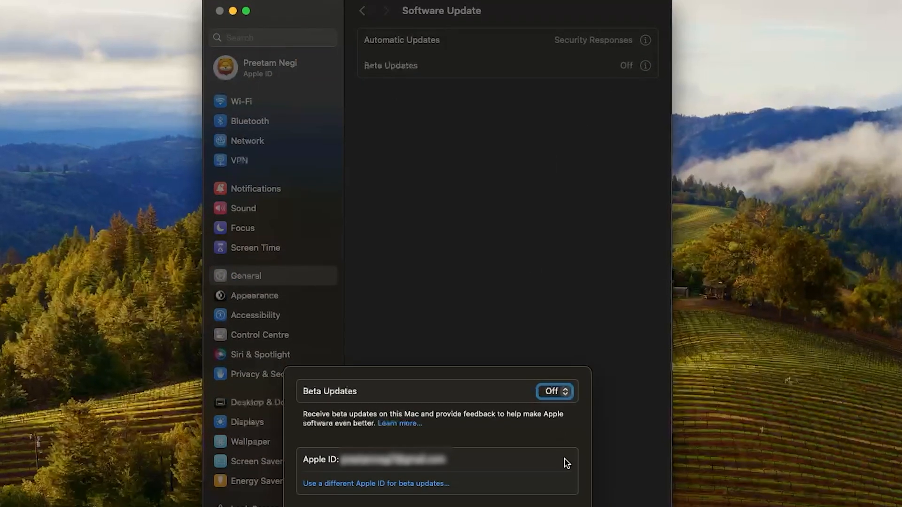
click(553, 392)
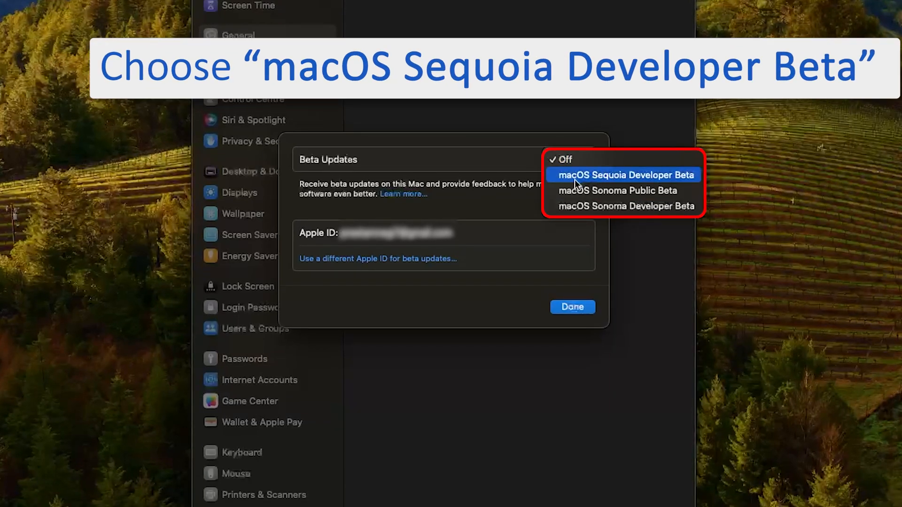
mouse_move(590, 183)
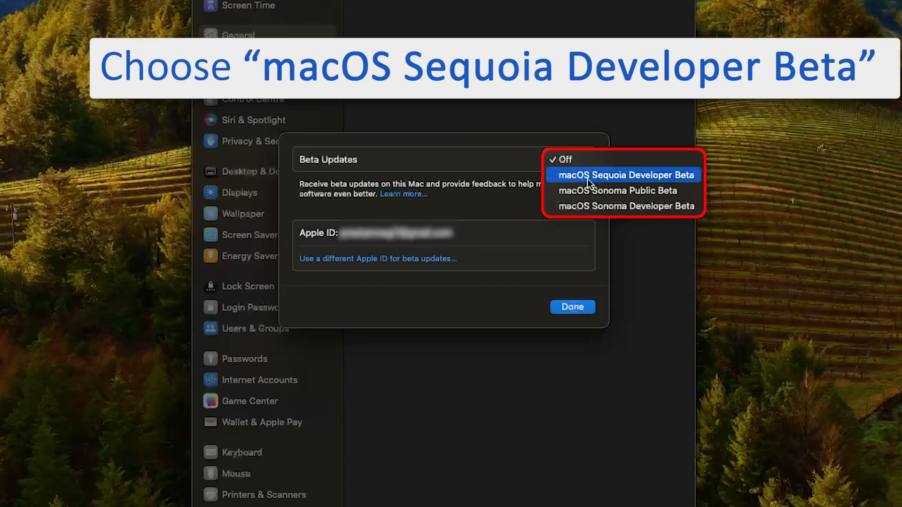
click(624, 175)
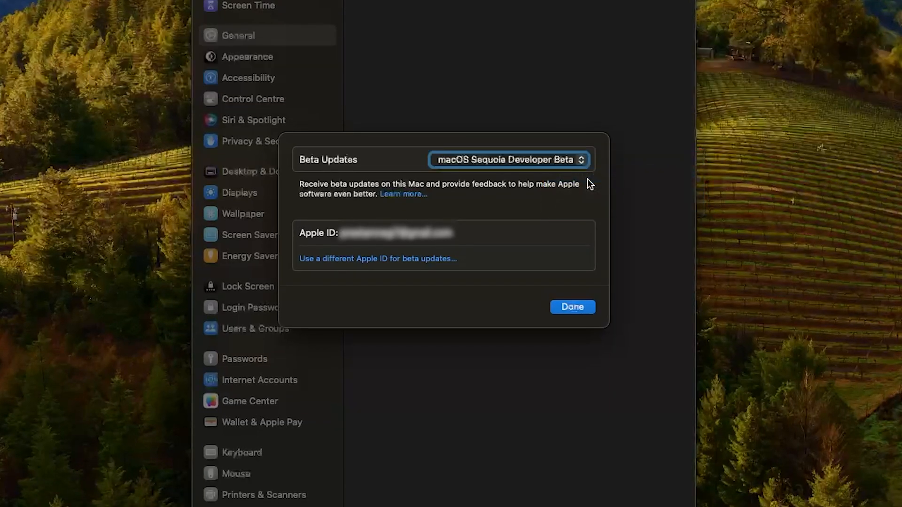
mouse_move(573, 198)
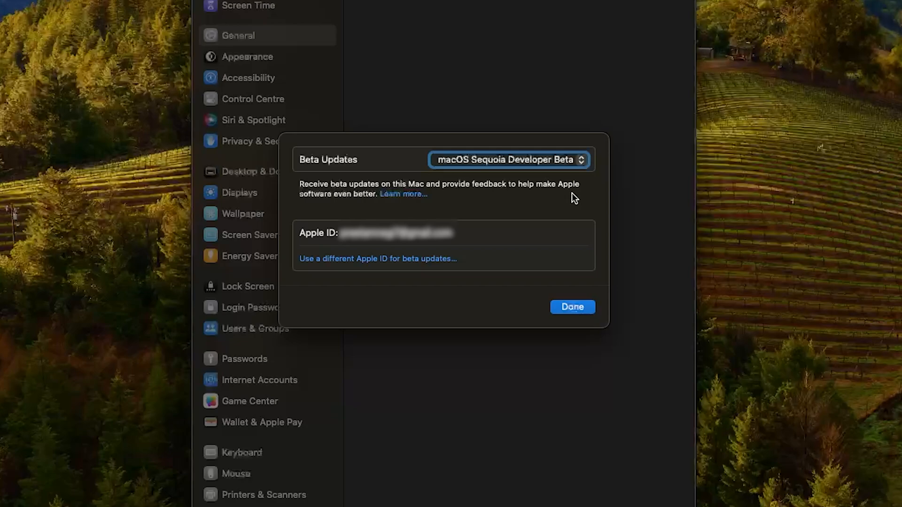
mouse_move(569, 199)
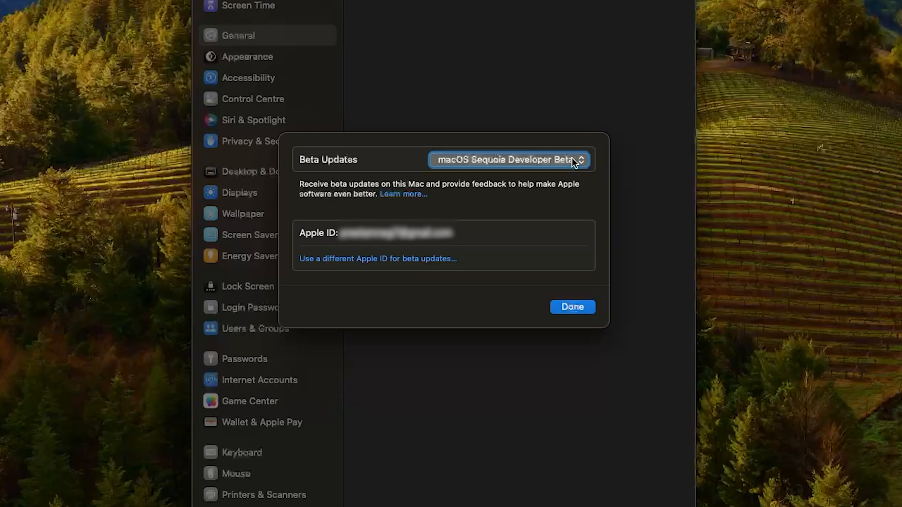
mouse_move(535, 267)
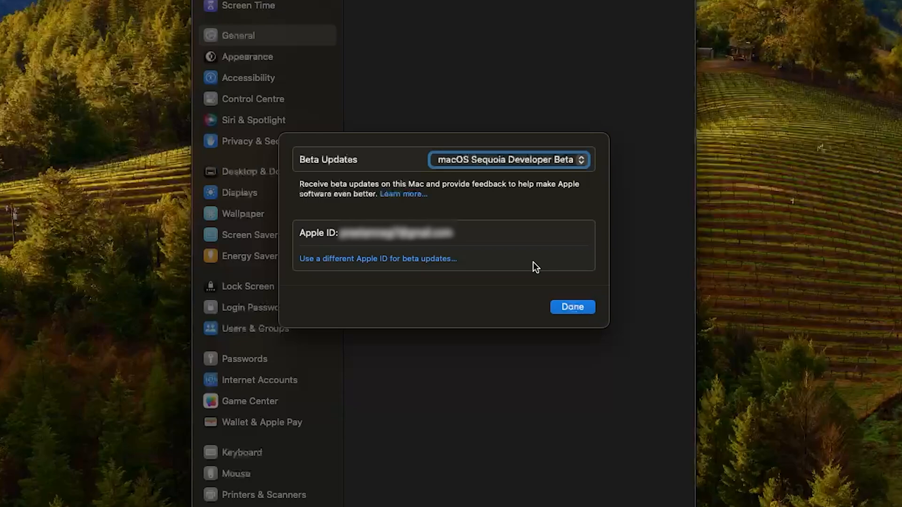
mouse_move(589, 138)
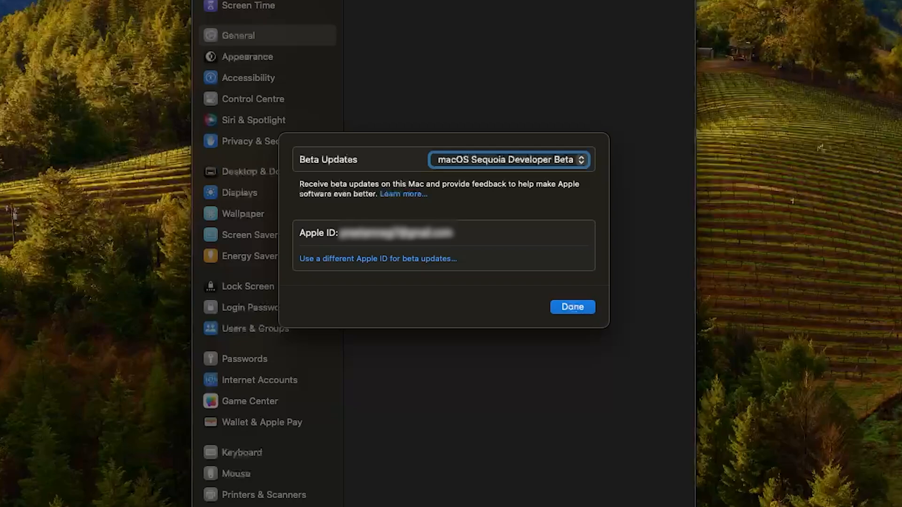
mouse_move(575, 181)
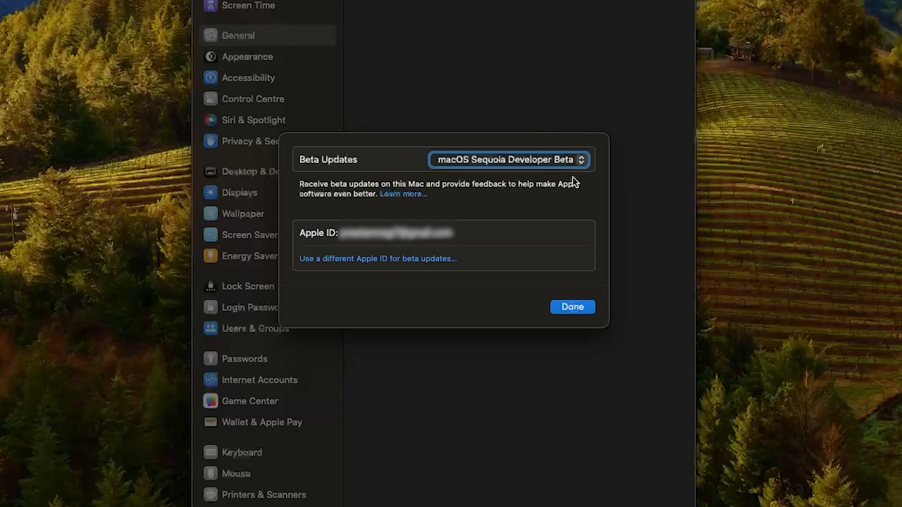
mouse_move(575, 185)
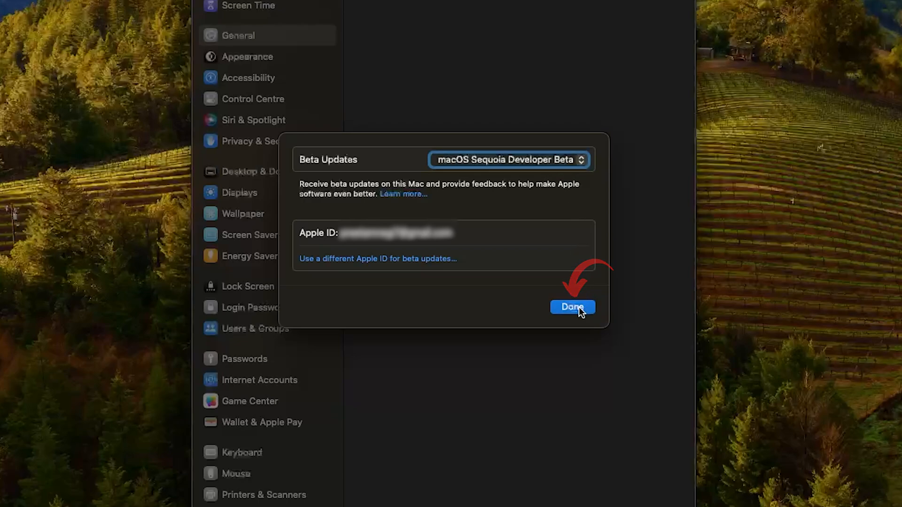
- Confirm the beta choice with Done and start the offered macOS 15 Beta (6.44 GB) upgrade
click(572, 307)
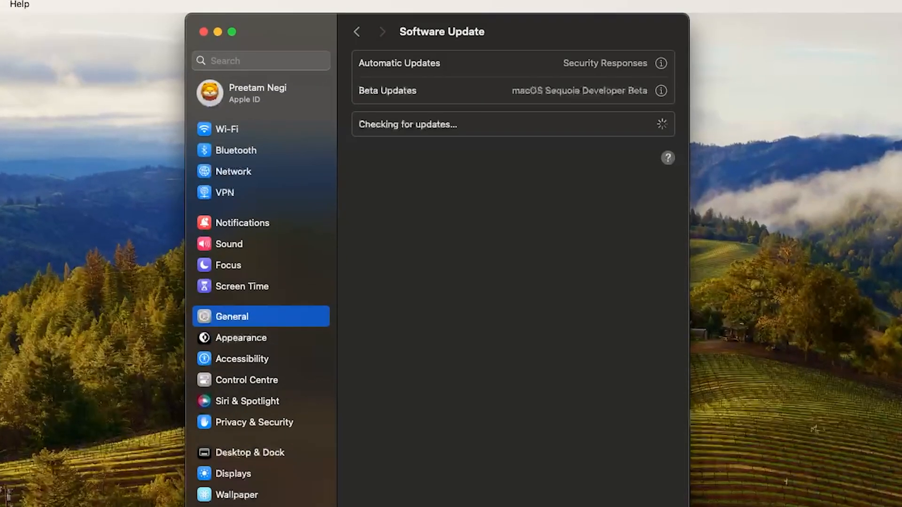
mouse_move(516, 148)
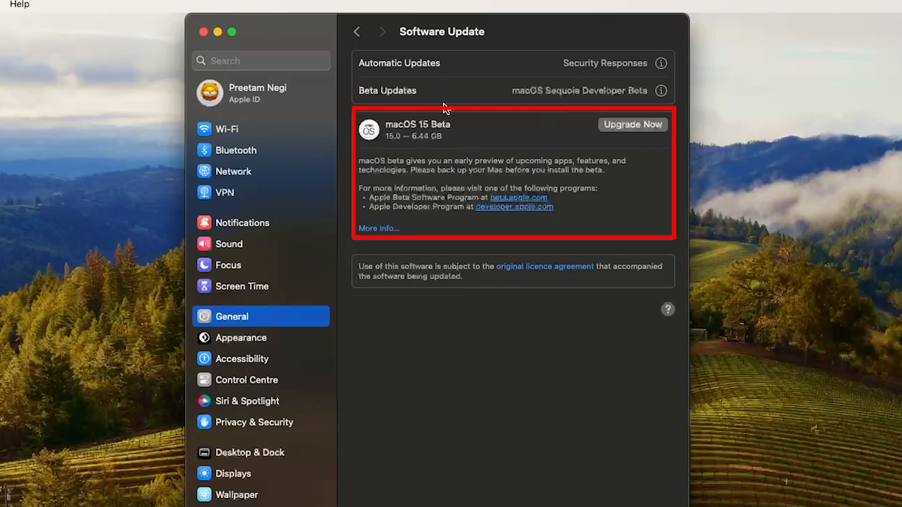
click(633, 125)
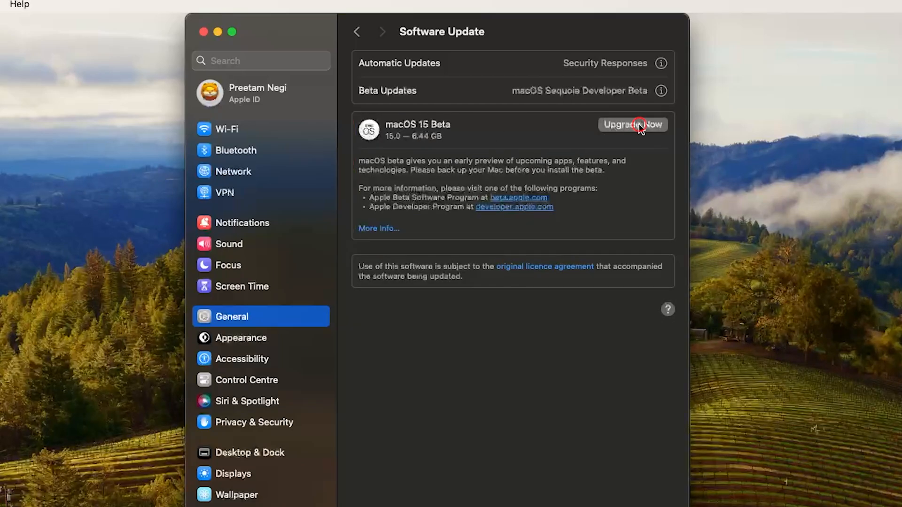
- Agree to the beta licence and authorise the macOS 15 Beta install with the admin password
click(633, 125)
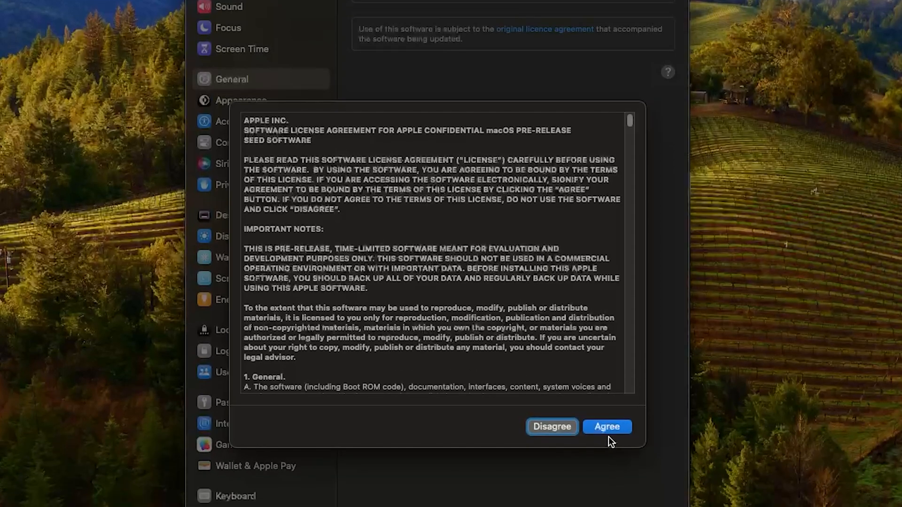
click(606, 427)
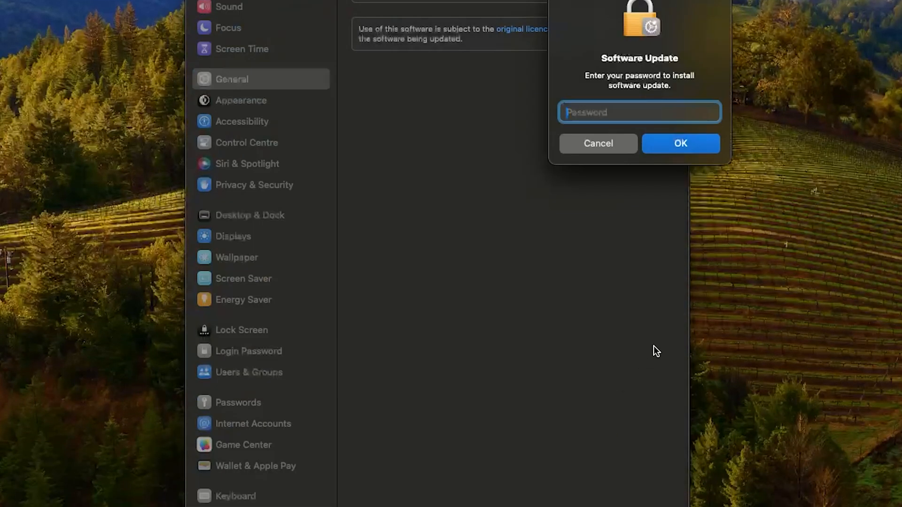
text(password)
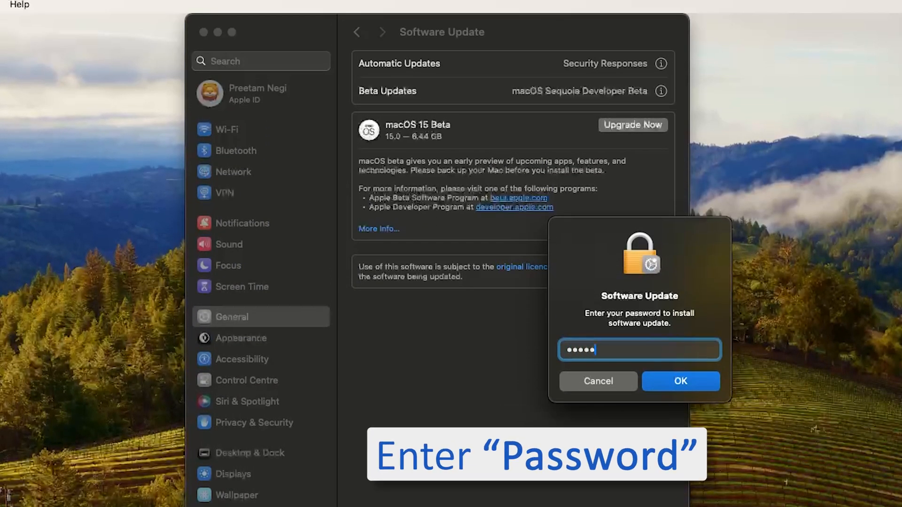
click(679, 381)
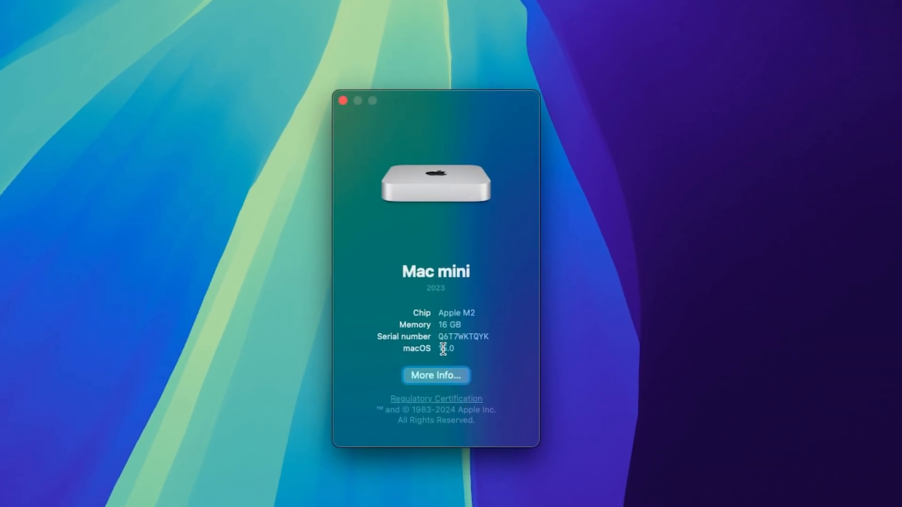
- Check the macOS 15.0 Beta (24A5264n) version text in About This Mac and close the window
double_click(445, 349)
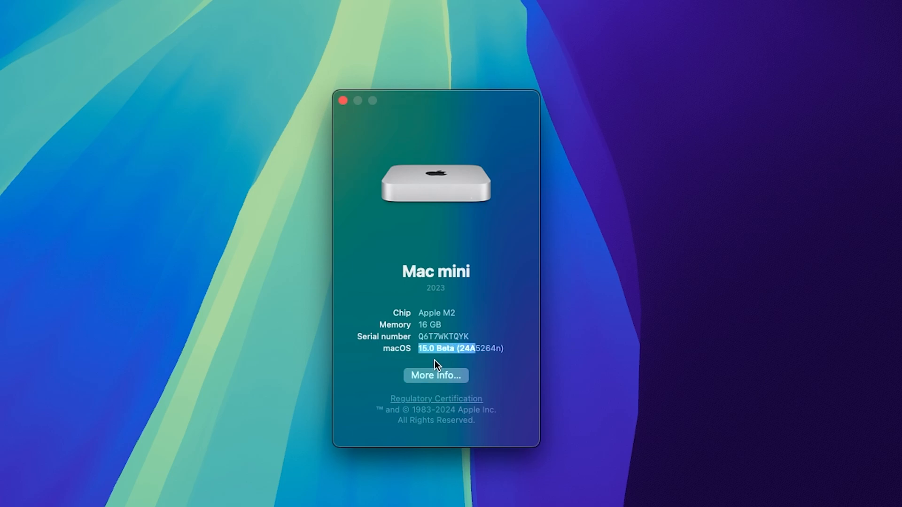
mouse_move(333, 84)
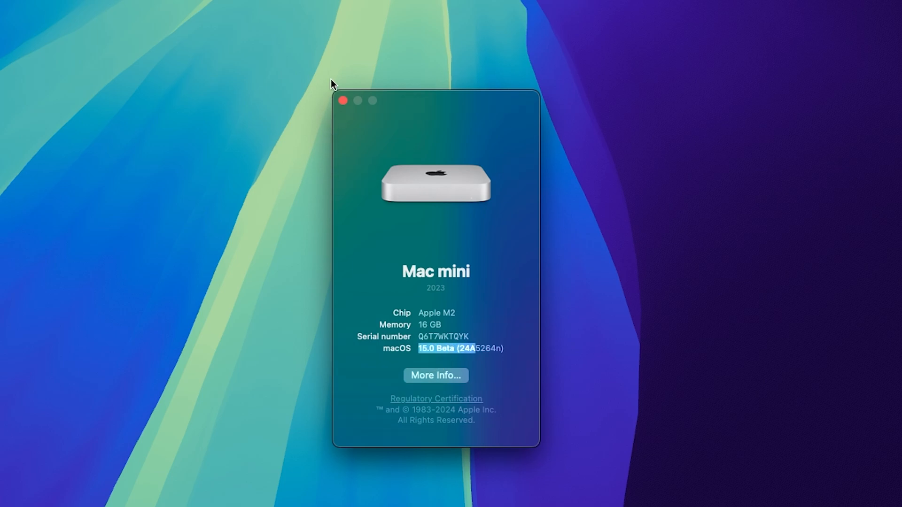
click(342, 100)
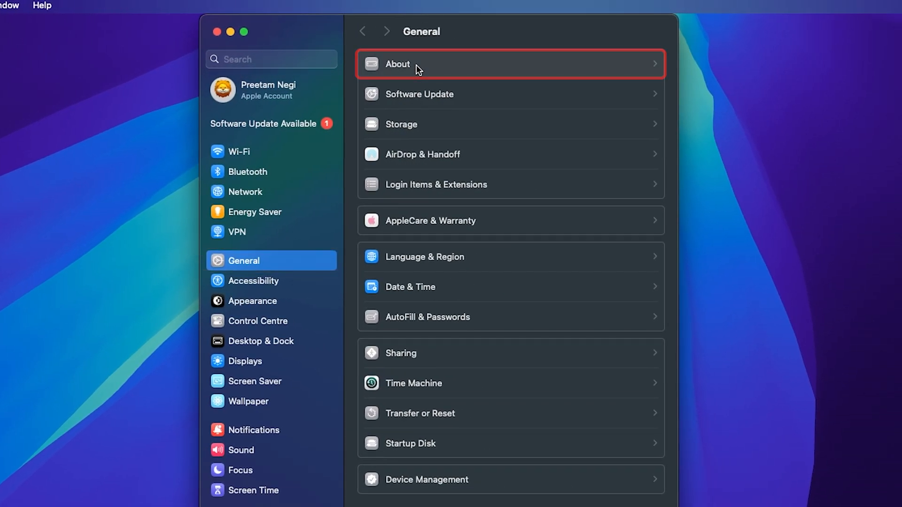
- Show the About page reporting macOS 15, Version 15.0 Beta (24A5264n)
click(511, 64)
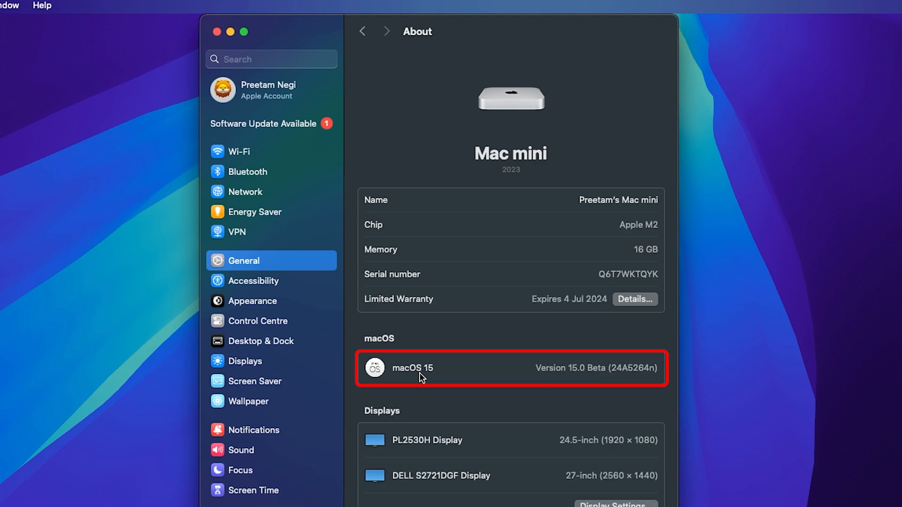
mouse_move(541, 390)
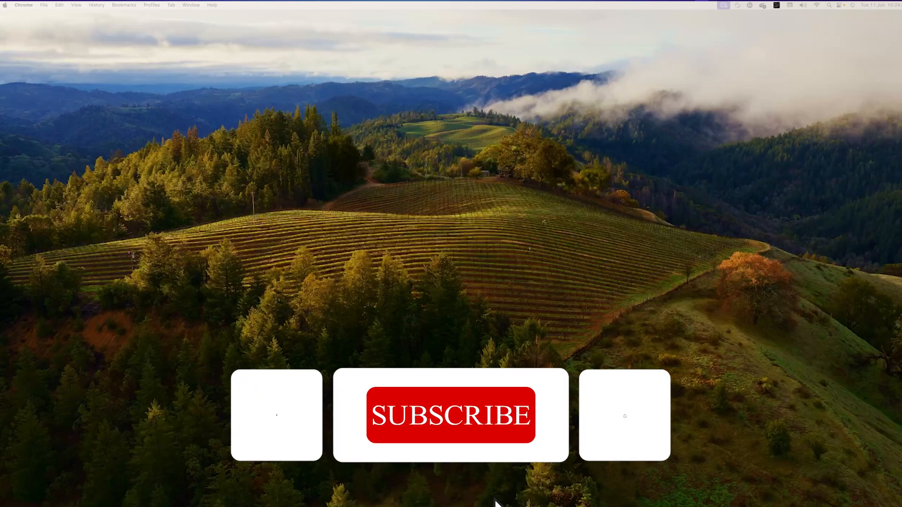
click(450, 415)
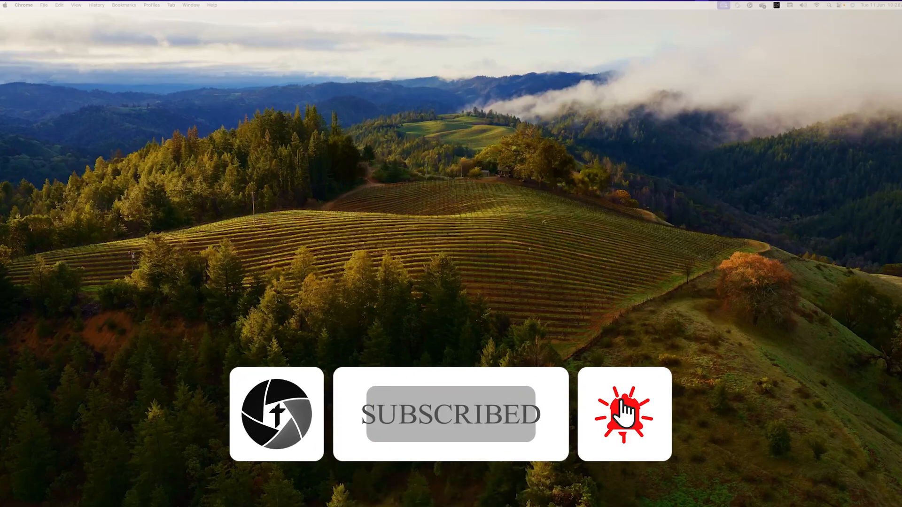